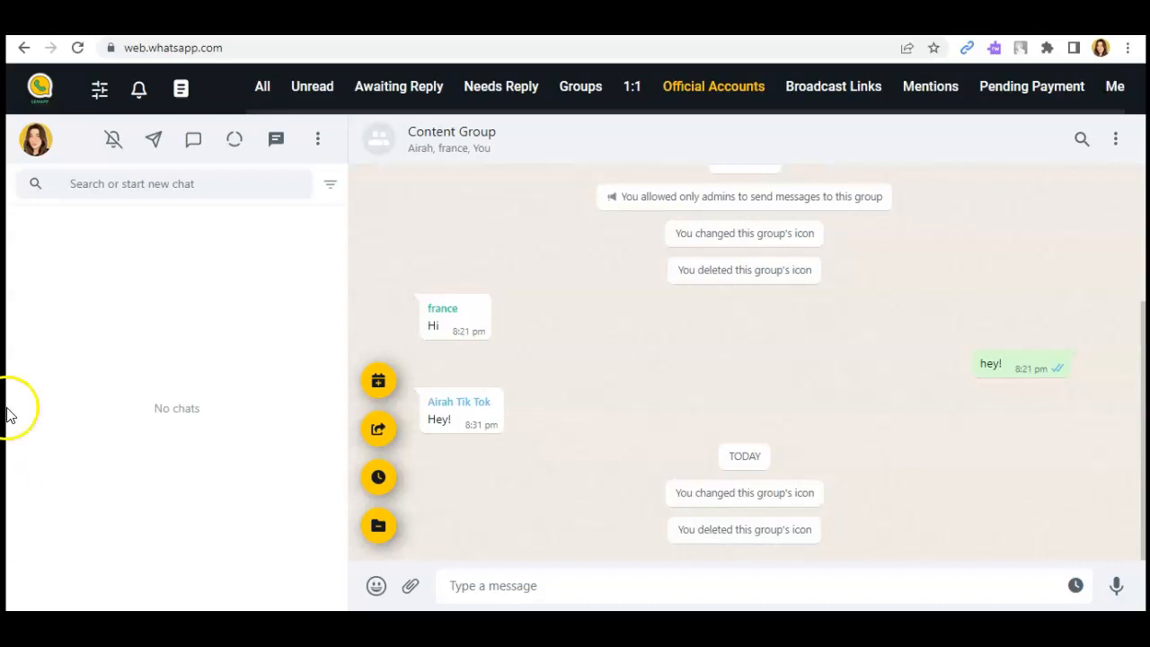
# Open Content Group's info, go to Group settings, and bring up the Edit group info choice
pyautogui.click(452, 139)
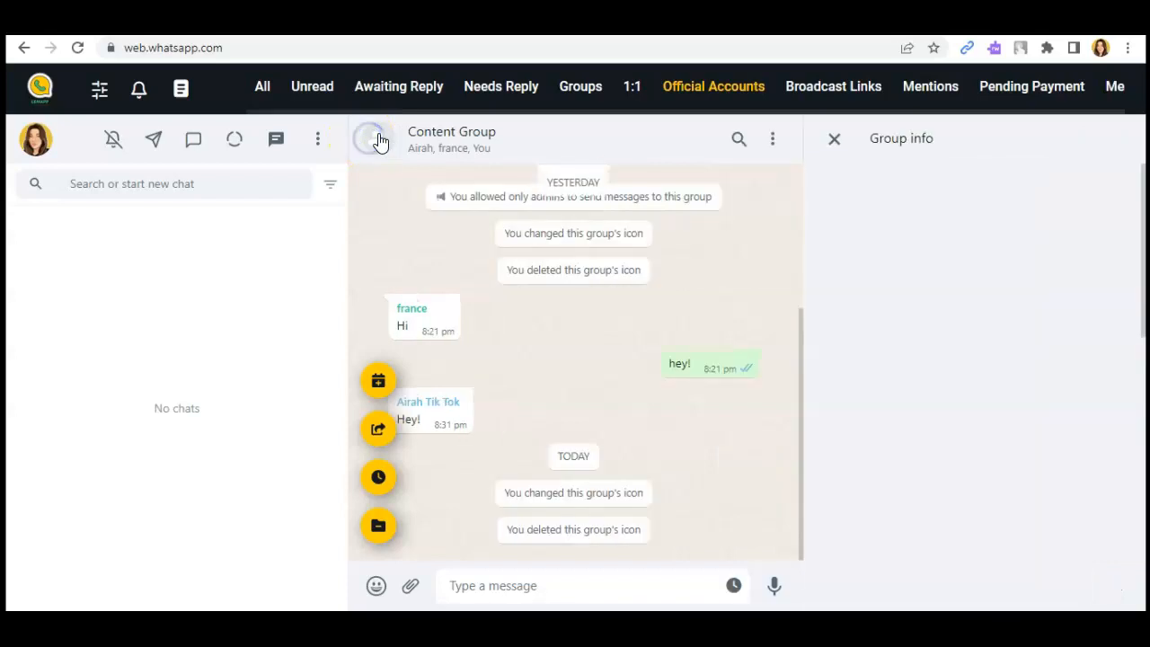
pyautogui.scroll(-3)
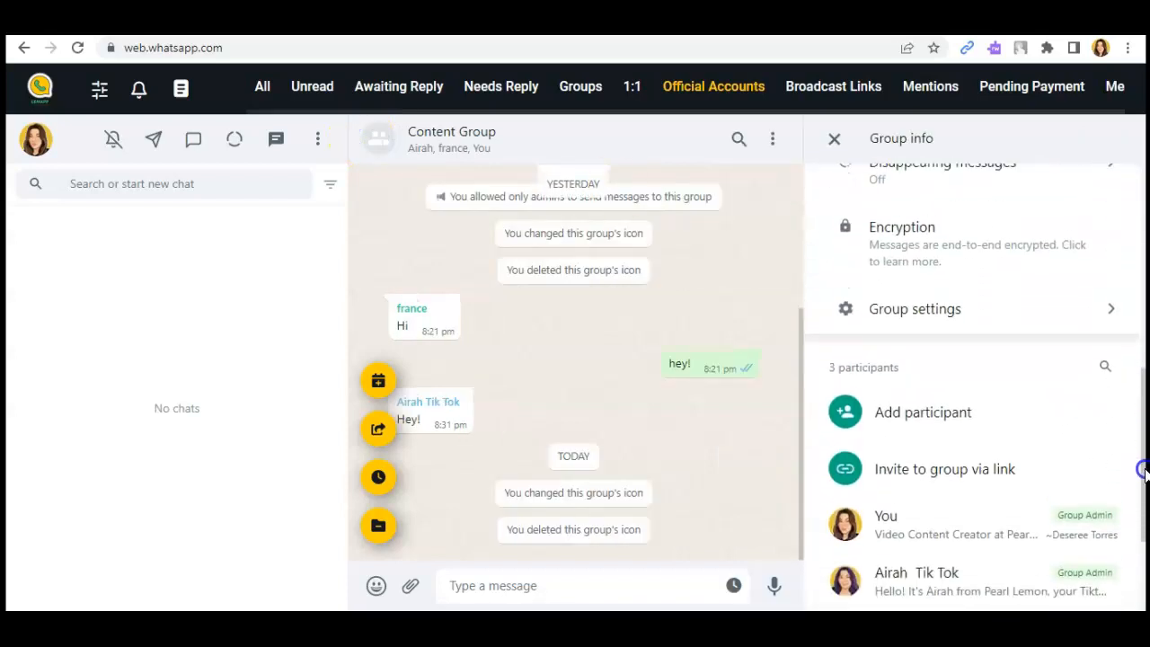
pyautogui.scroll(-3)
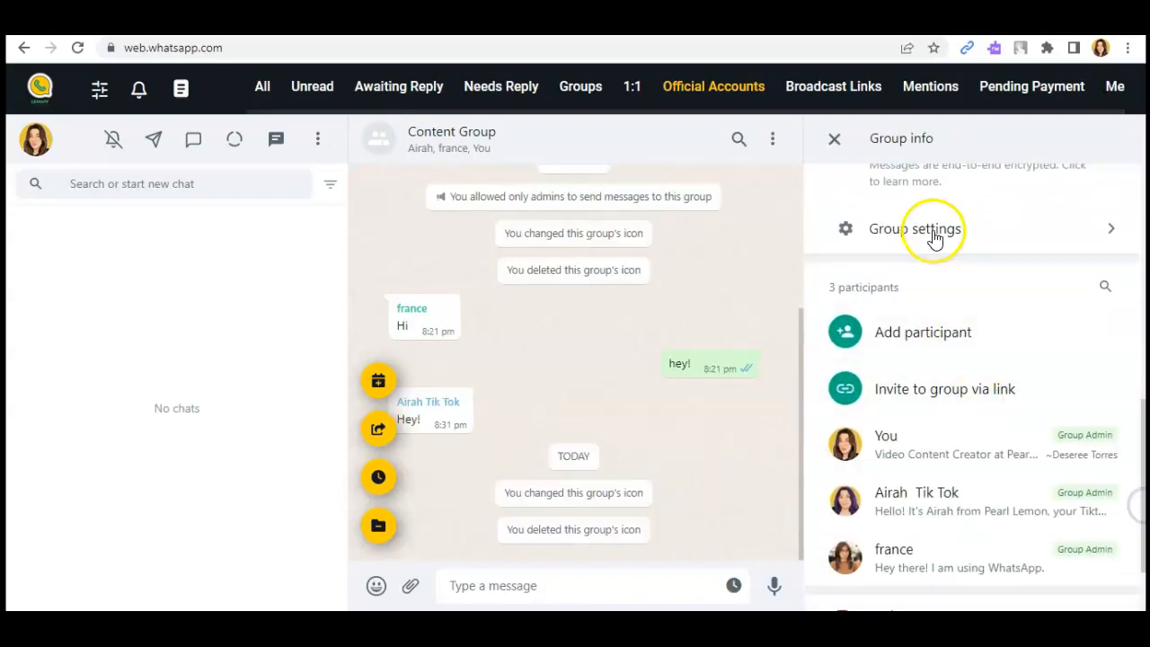
pyautogui.click(935, 229)
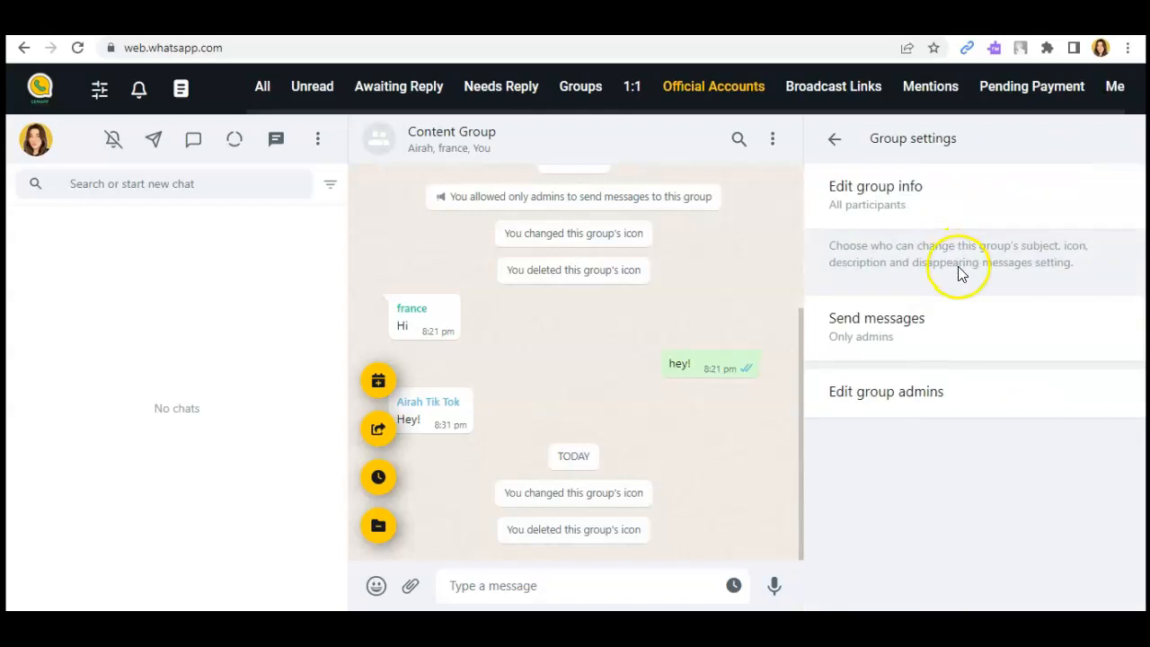
pyautogui.moveTo(980, 243)
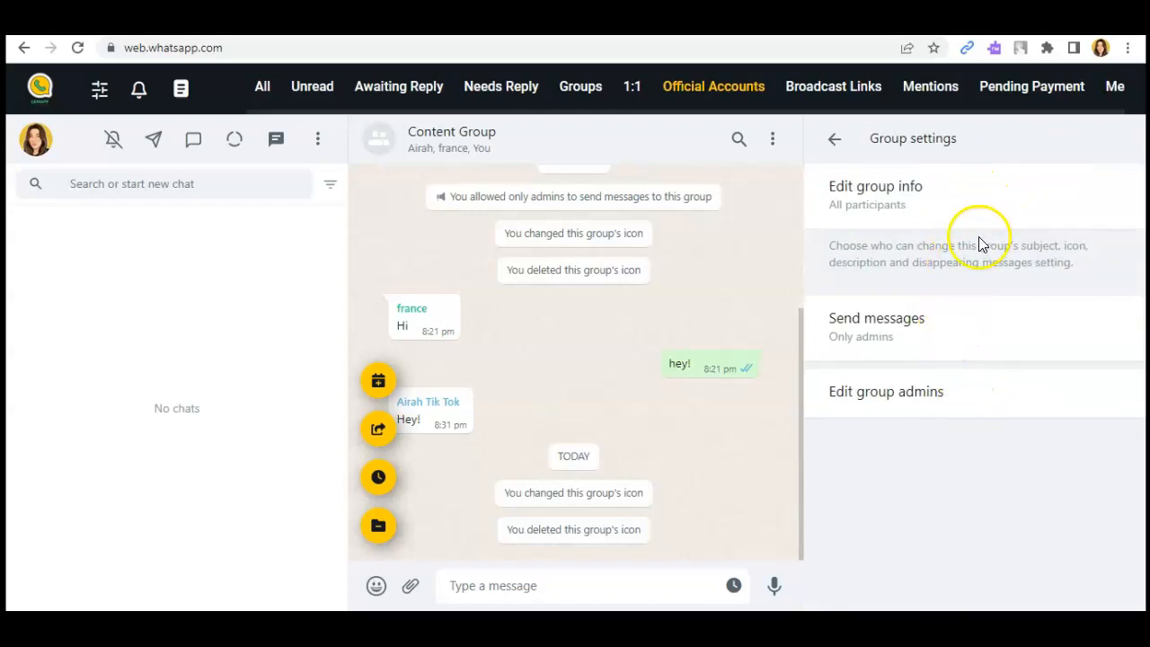
pyautogui.moveTo(847, 180)
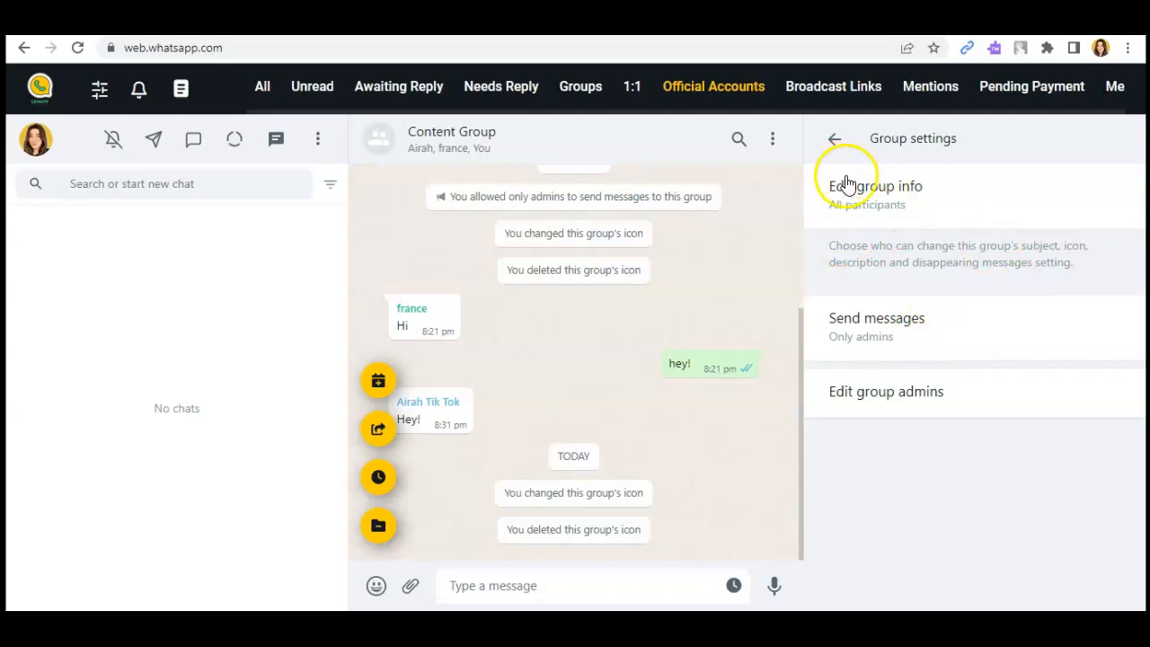
pyautogui.click(873, 186)
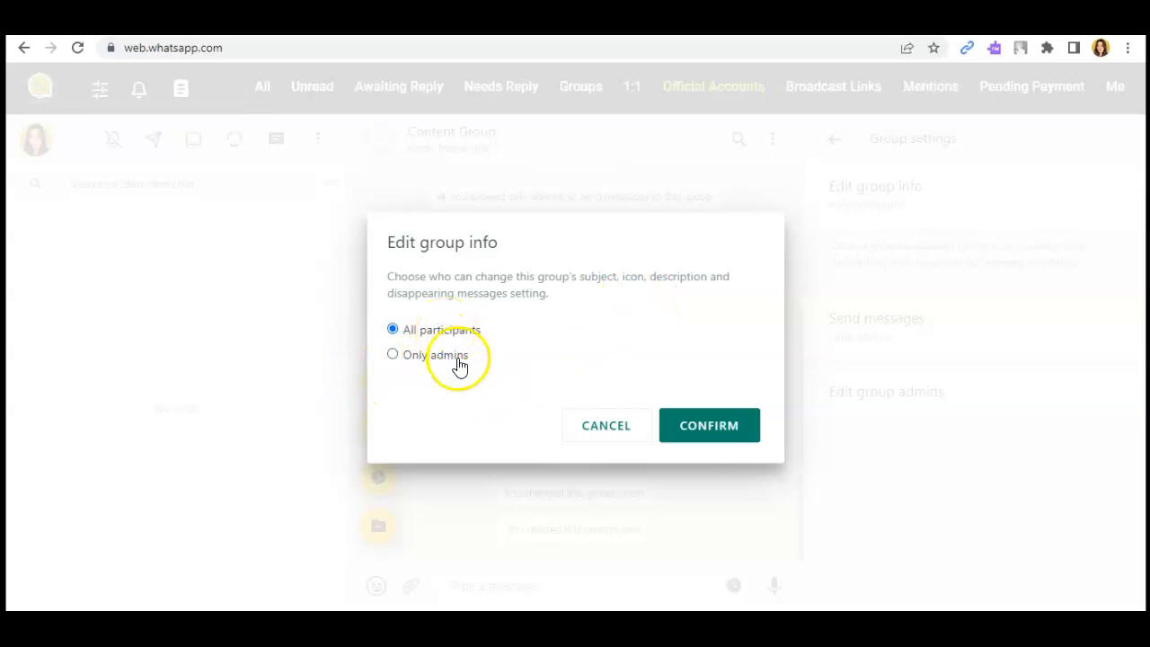
# Select Only admins as who can edit Content Group's info
pyautogui.click(392, 355)
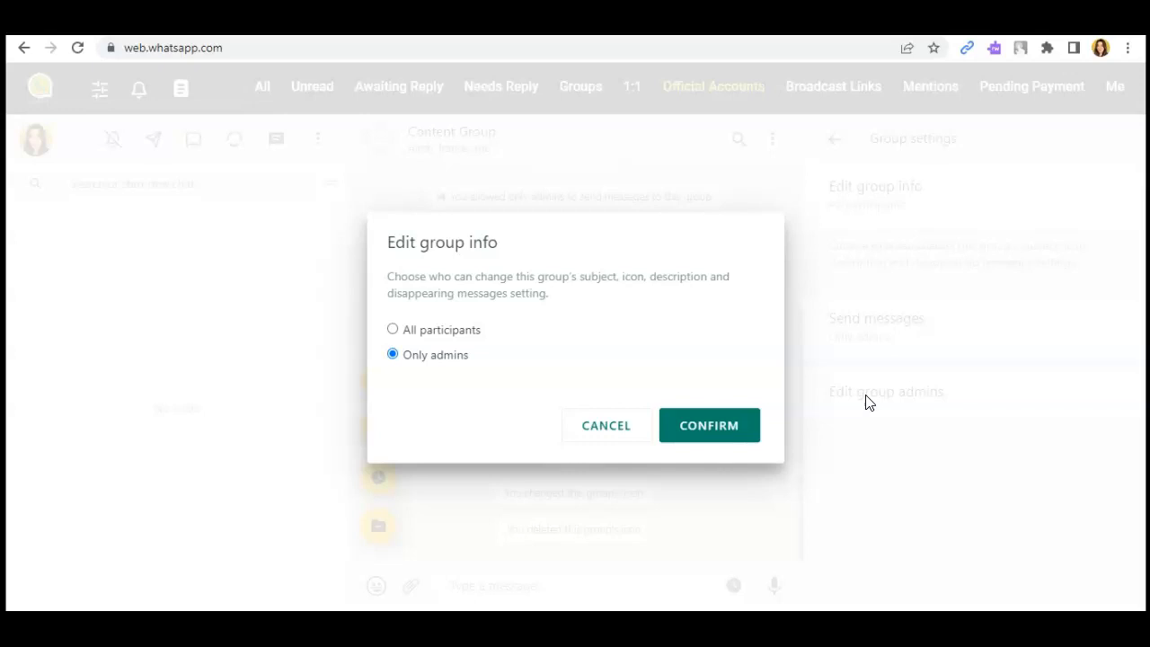
pyautogui.moveTo(487, 325)
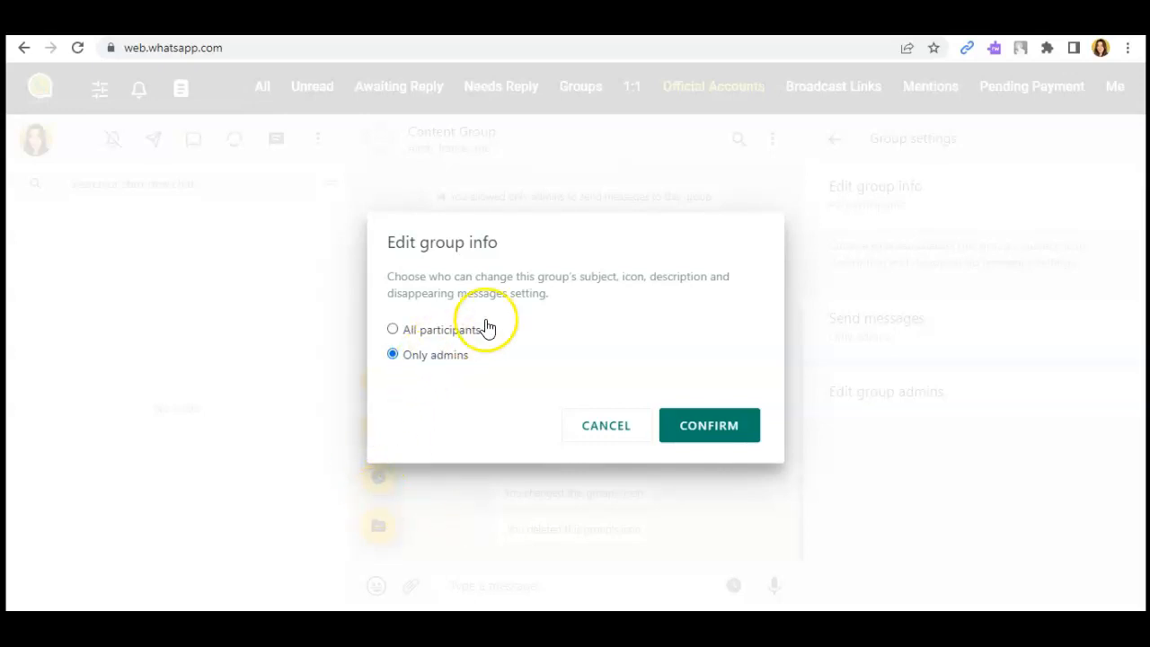
pyautogui.moveTo(748, 452)
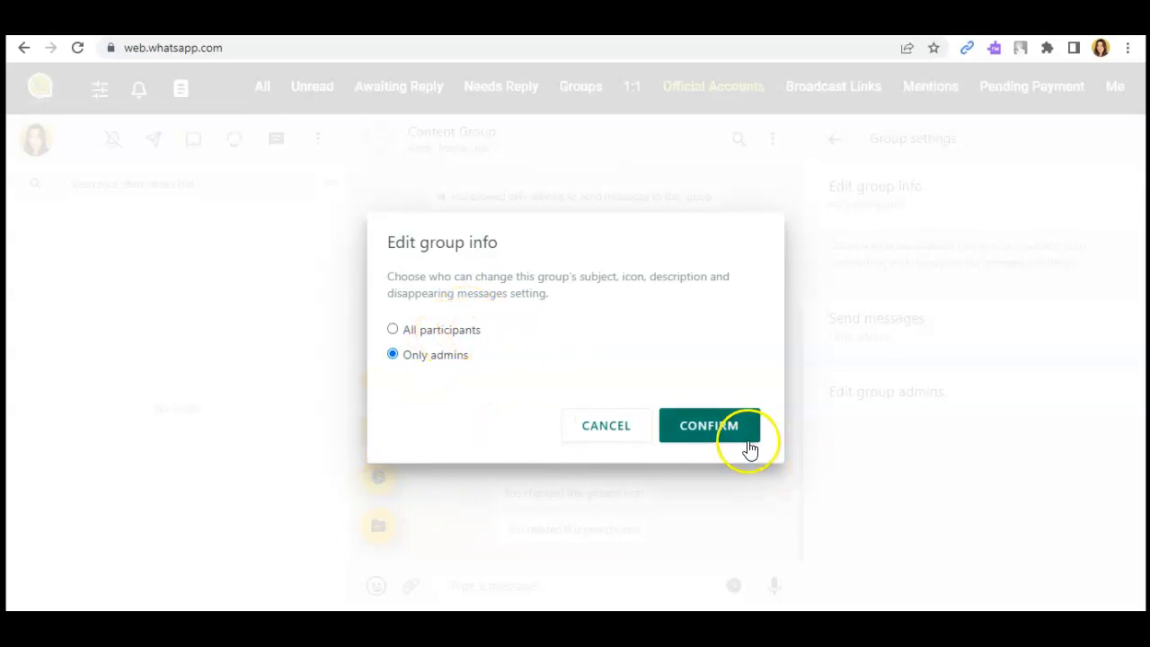
# Confirm the Only admins setting and close the Group info panel
pyautogui.click(710, 424)
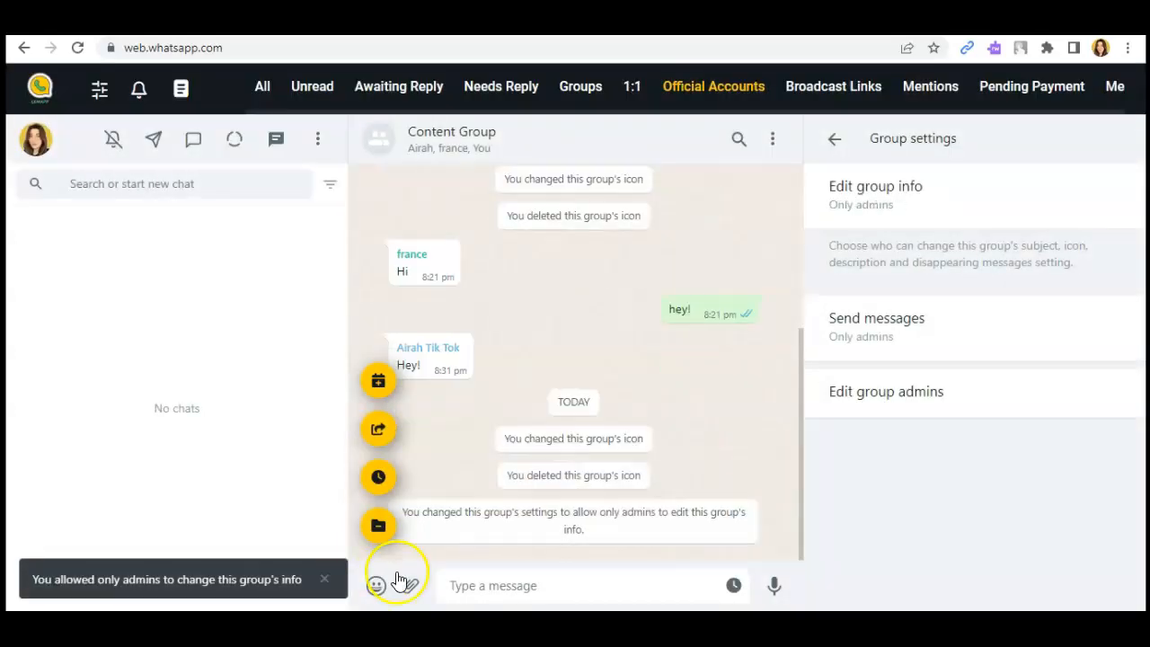
pyautogui.moveTo(396, 539)
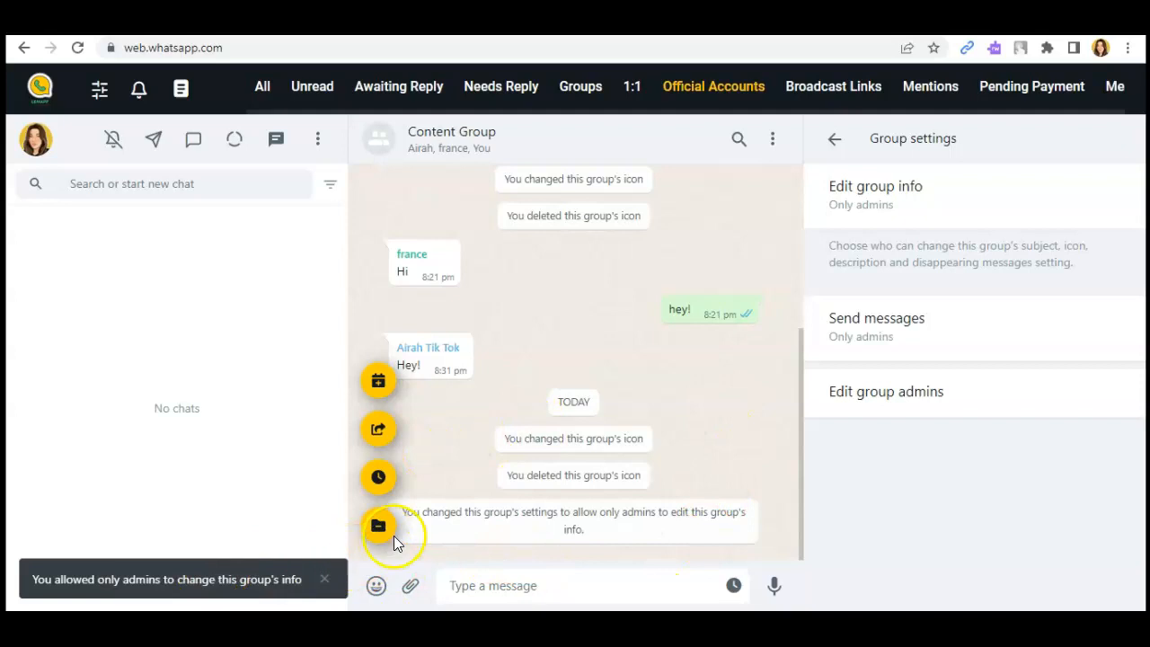
pyautogui.moveTo(451, 540)
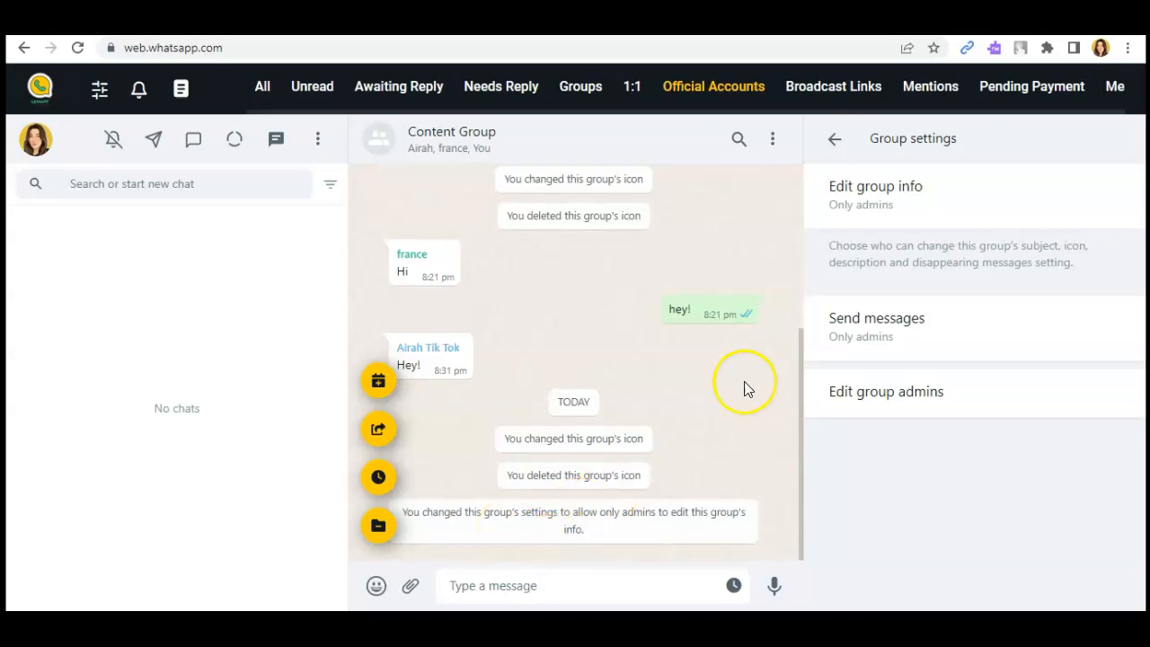
pyautogui.click(834, 139)
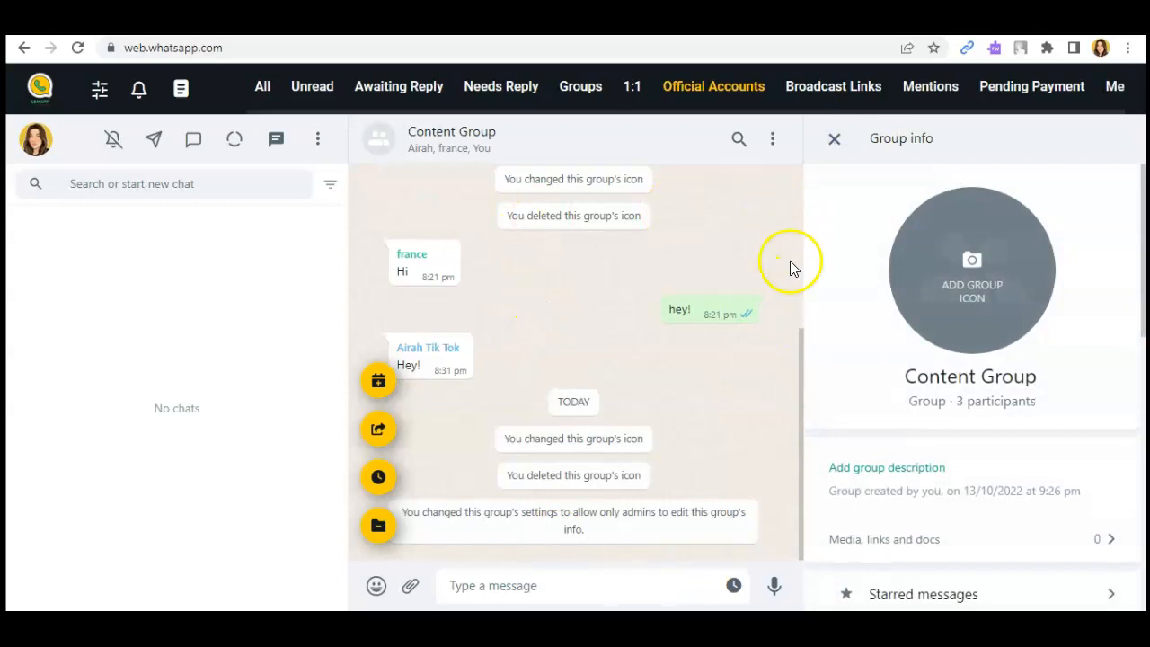
pyautogui.click(833, 138)
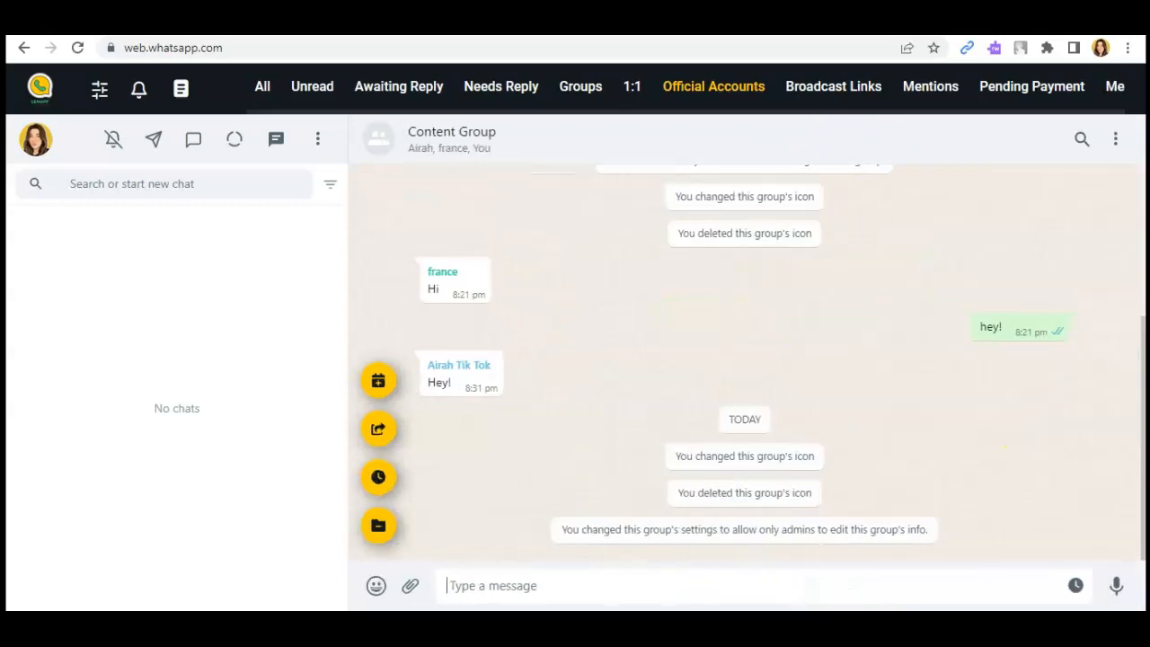